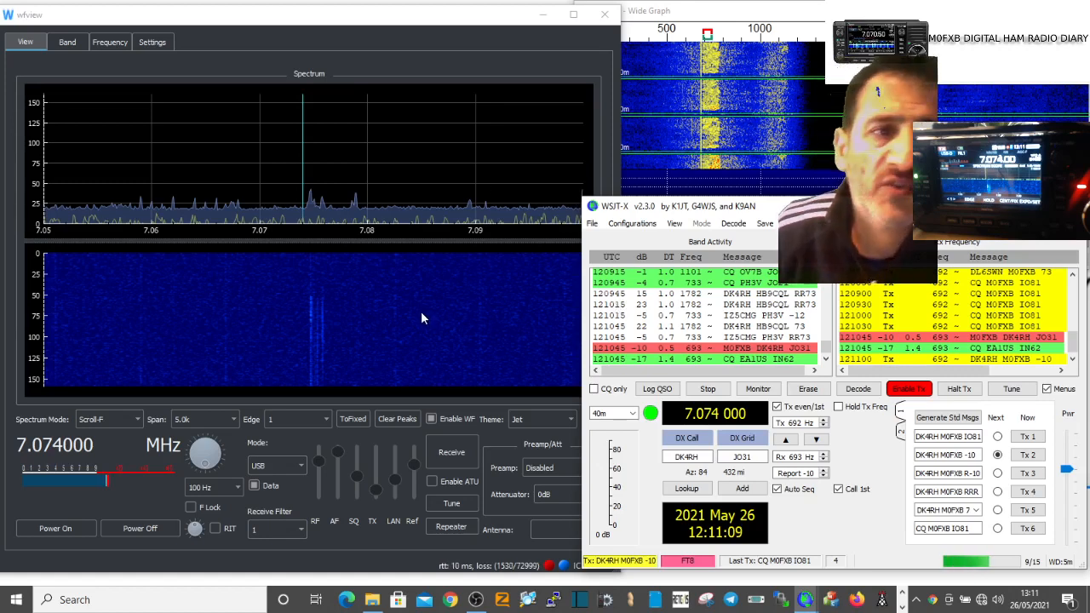
Step: Bring the wfview spectrum and waterfall window in front of WSJT-X
left_click(396, 65)
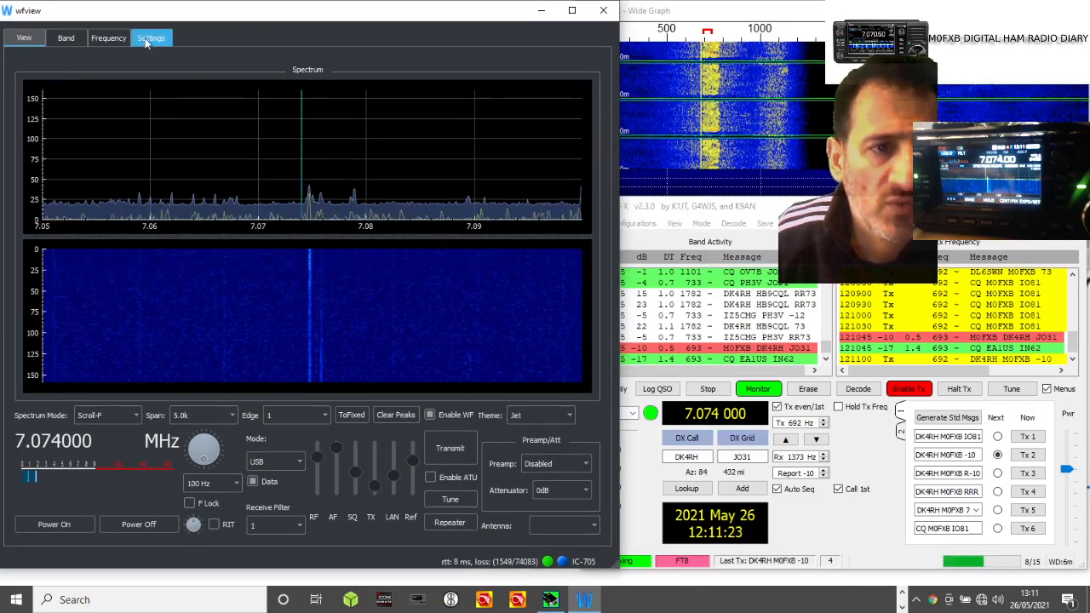
Step: Show wfview's LAN settings (192.168.59.1, COM16, VB-Audio cables) and dismiss WSJT-X's log prompt
left_click(151, 37)
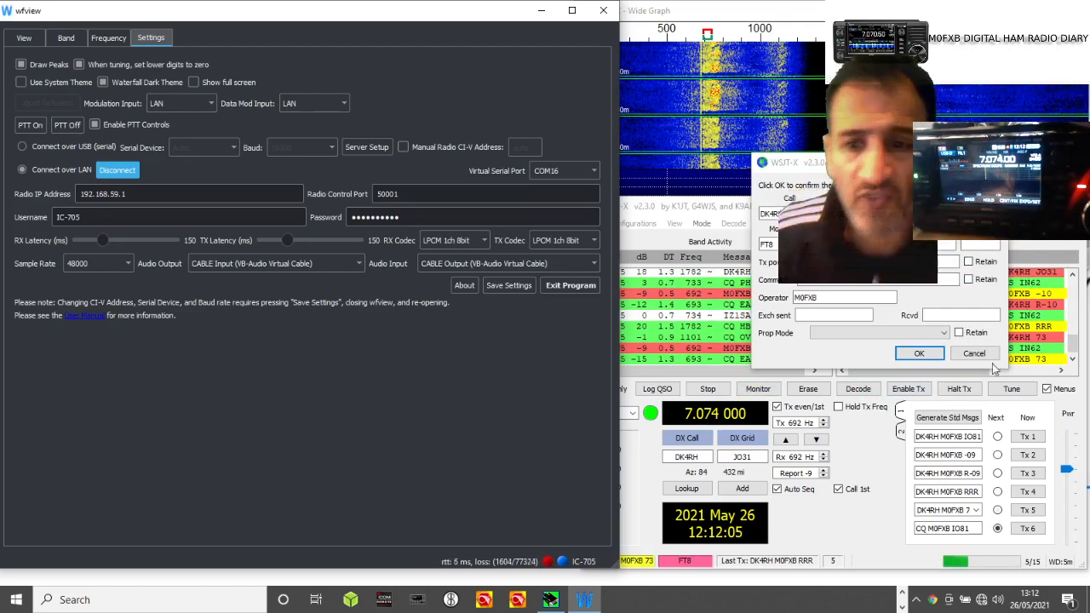
left_click(919, 353)
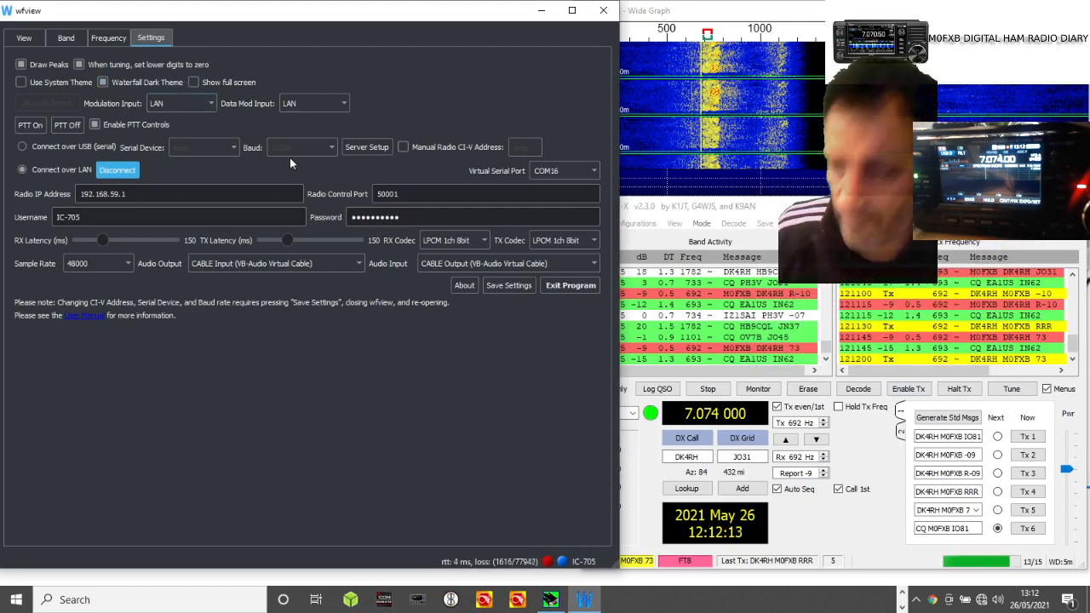
left_click(758, 389)
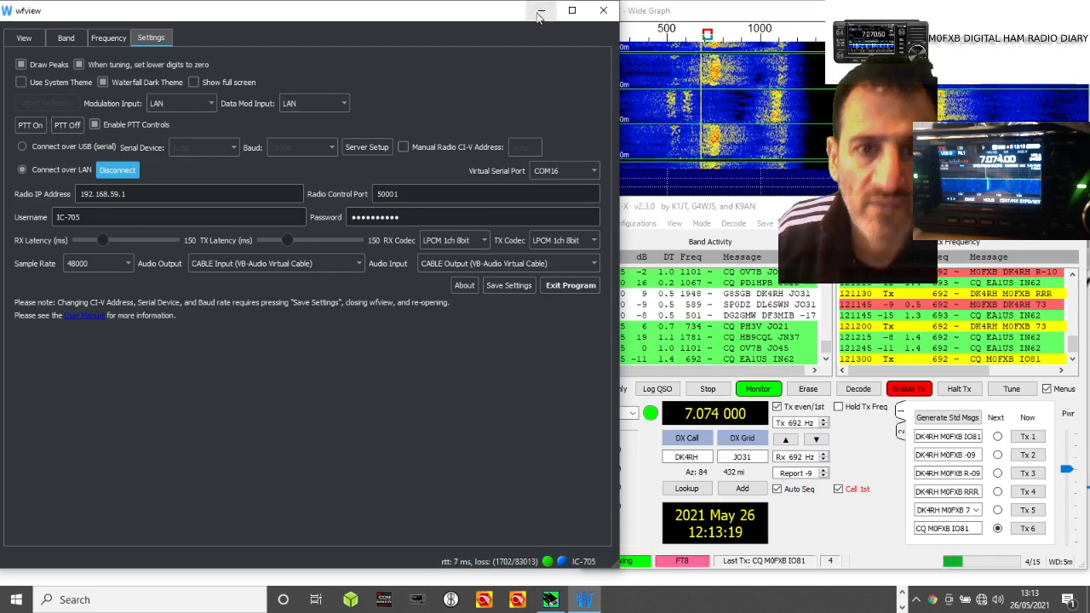
left_click(542, 10)
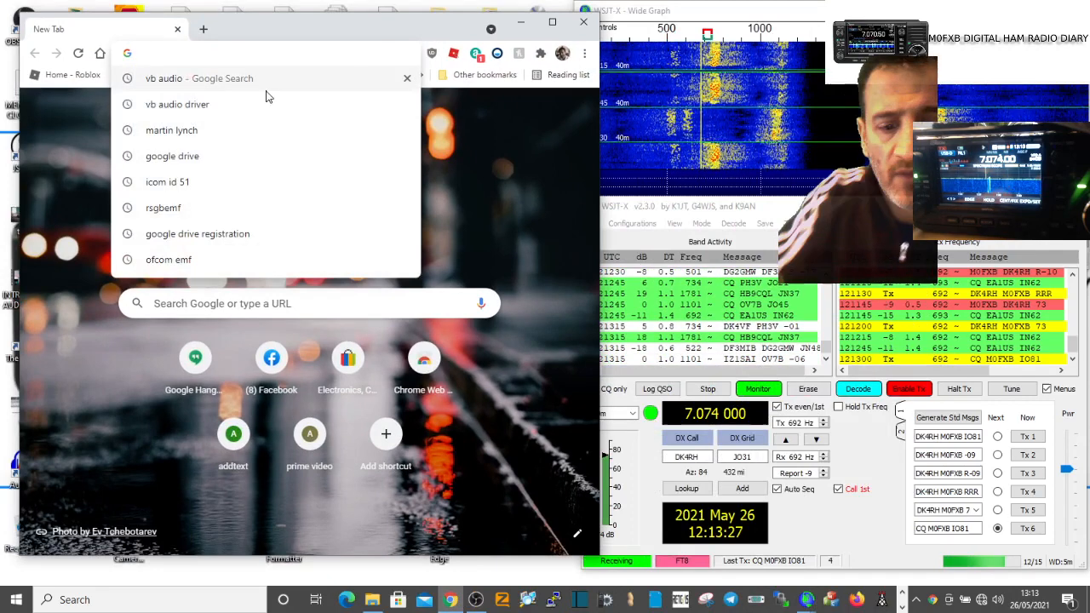
type("virtual serial cab")
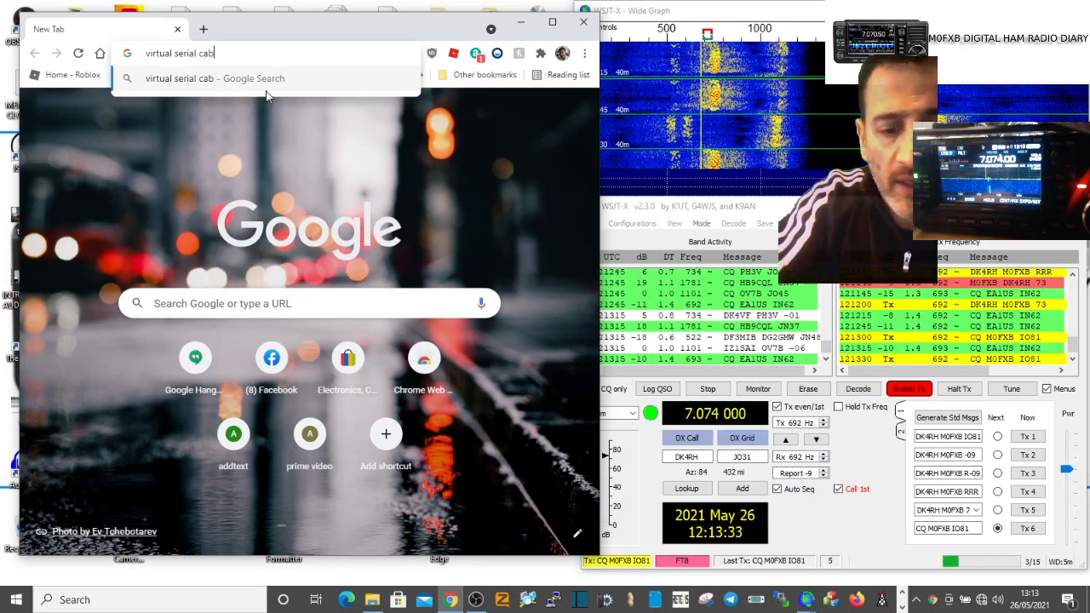
key("Return")
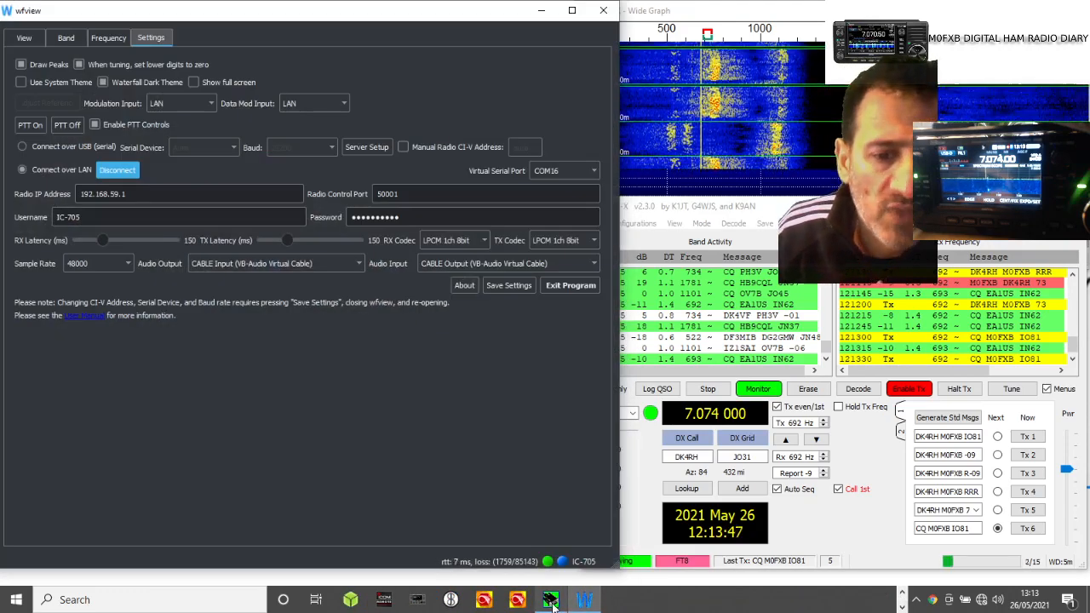
left_click(551, 600)
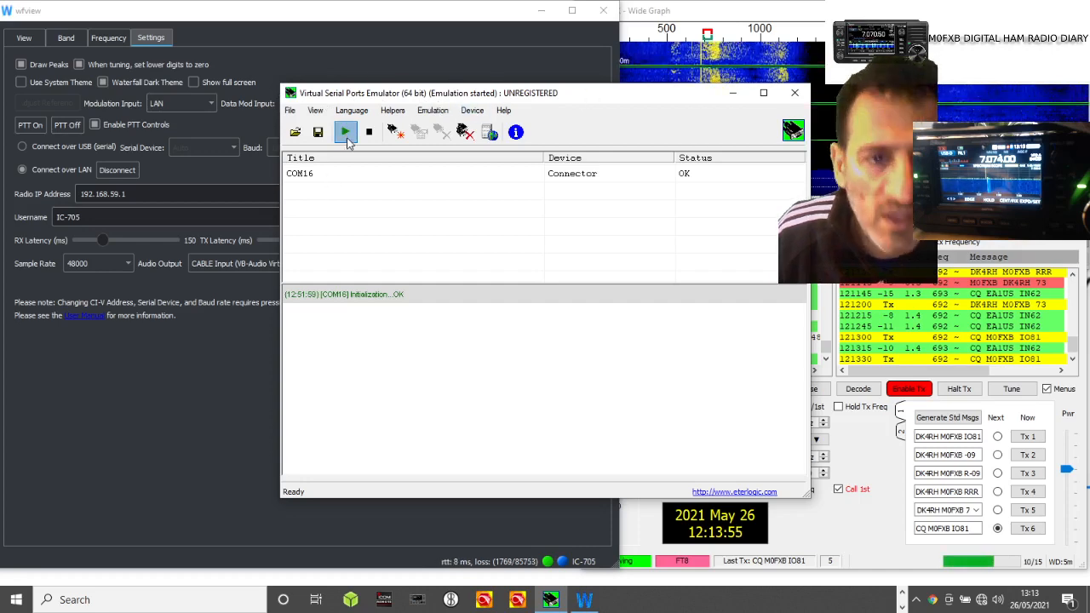
mouse_move(395, 132)
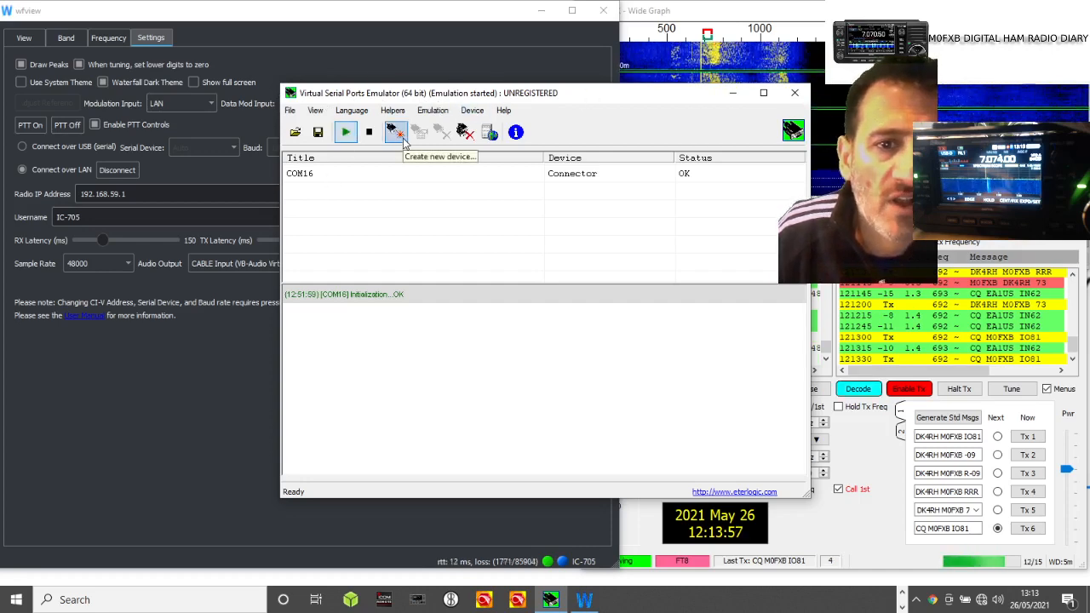
left_click(396, 131)
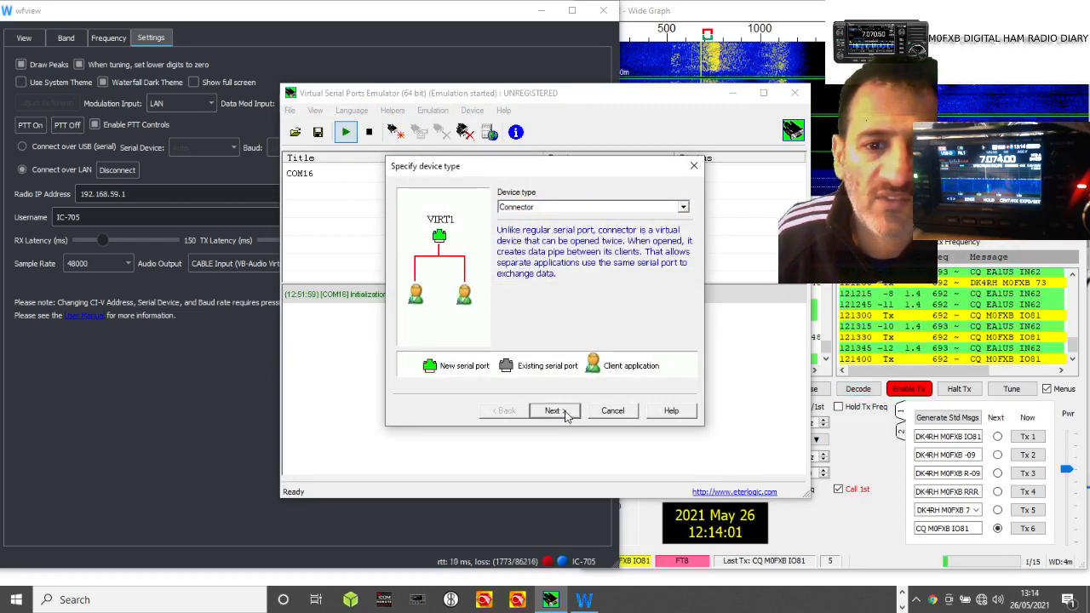
mouse_move(584, 379)
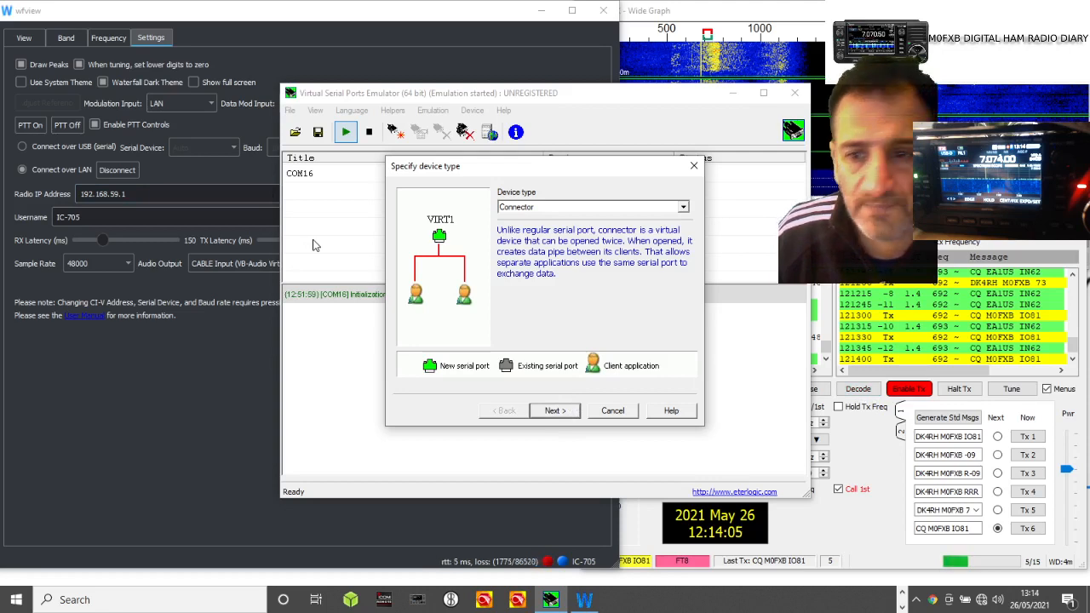
left_click(554, 411)
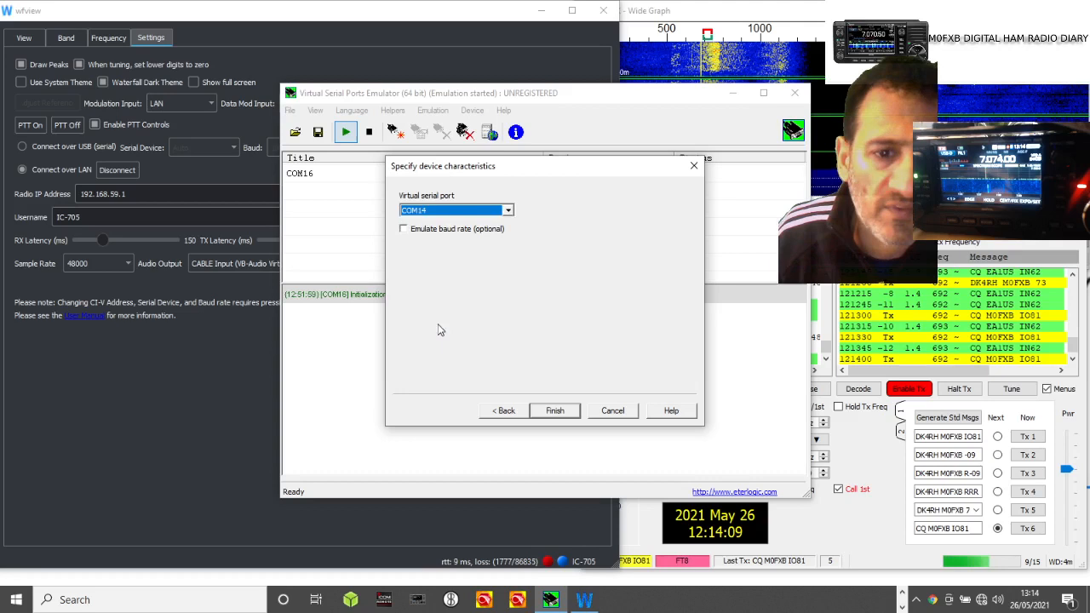
left_click(555, 411)
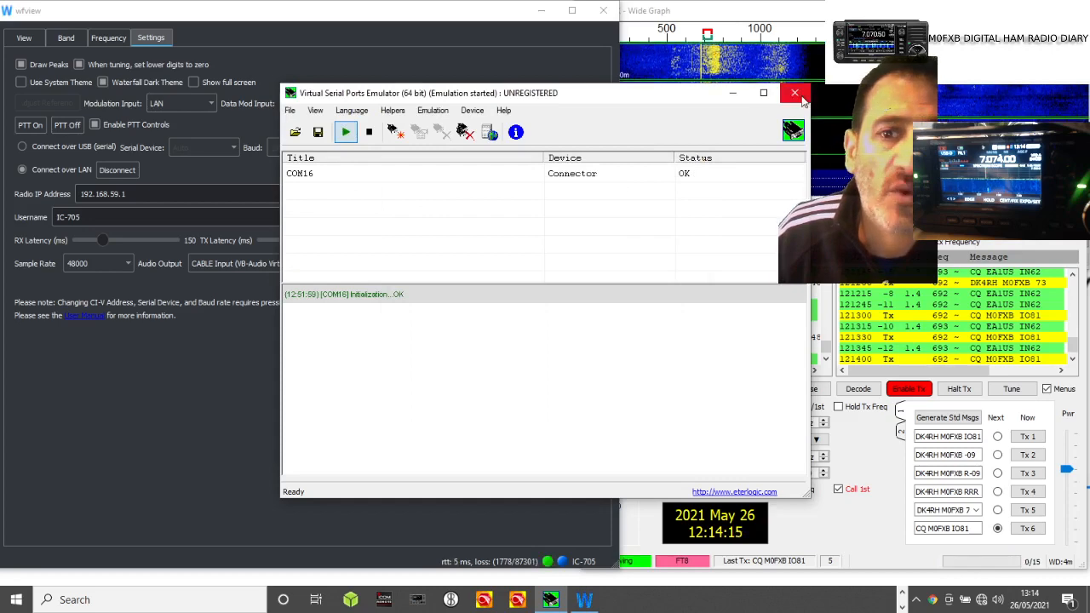
left_click(794, 92)
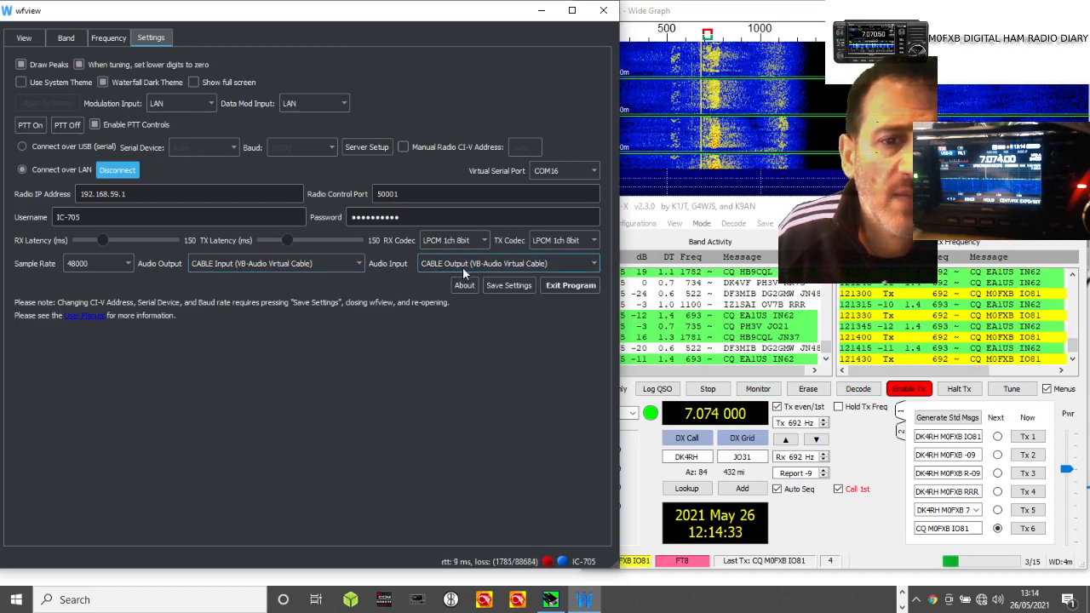
mouse_move(553, 303)
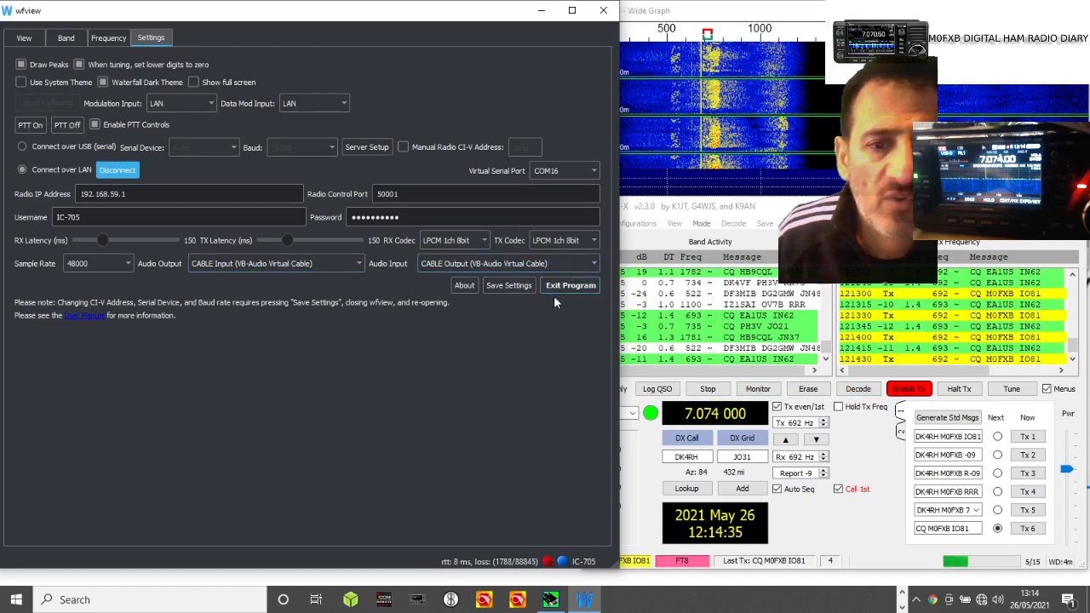
mouse_move(422, 390)
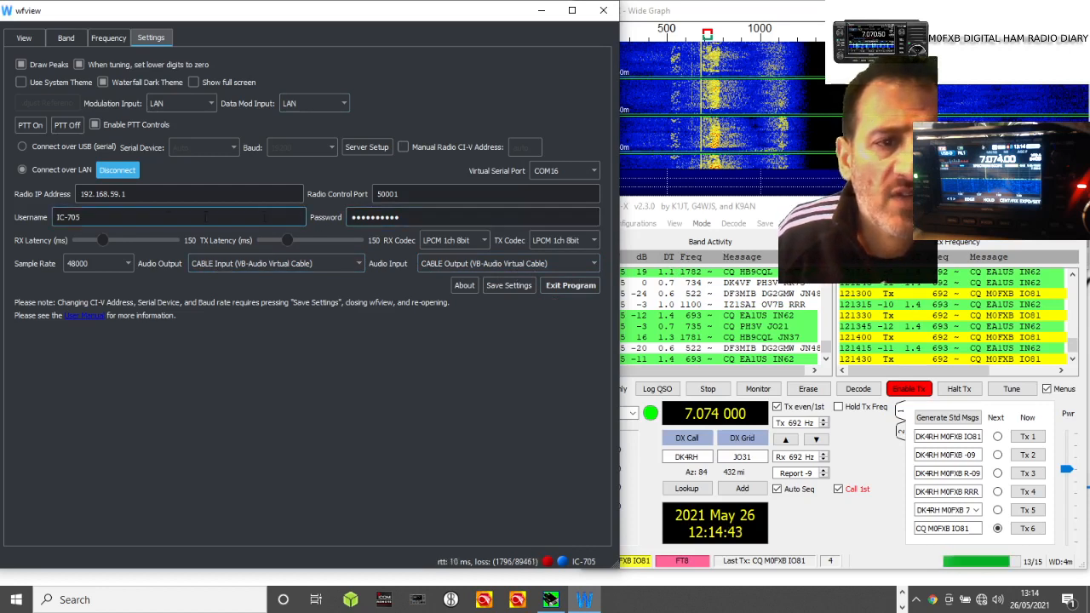
Step: Switch wfview back to the spectrum view, then open WSJT-X's File menu
left_click(758, 389)
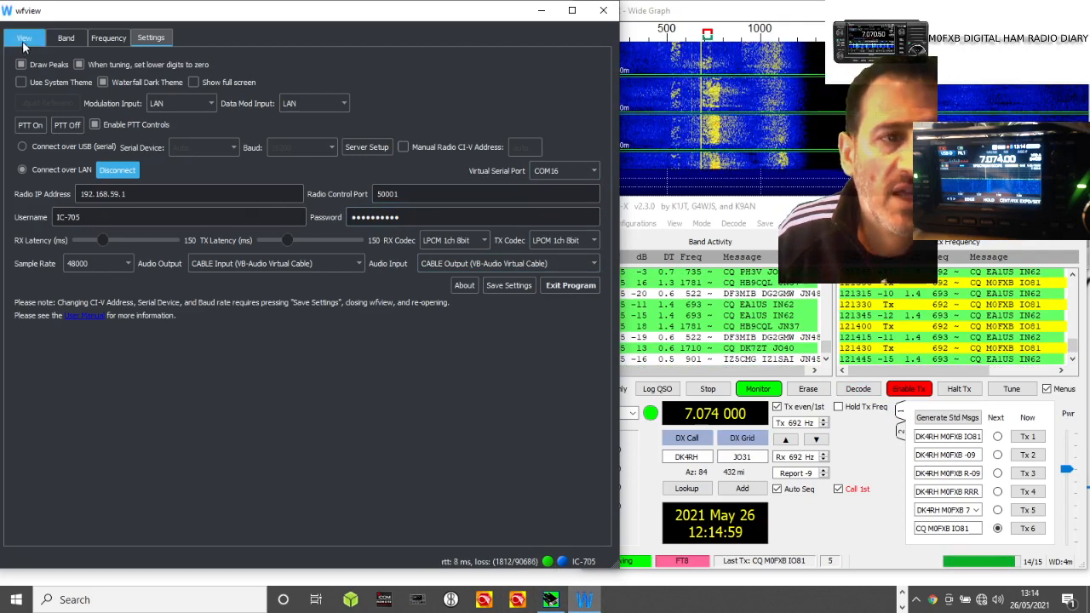
left_click(66, 38)
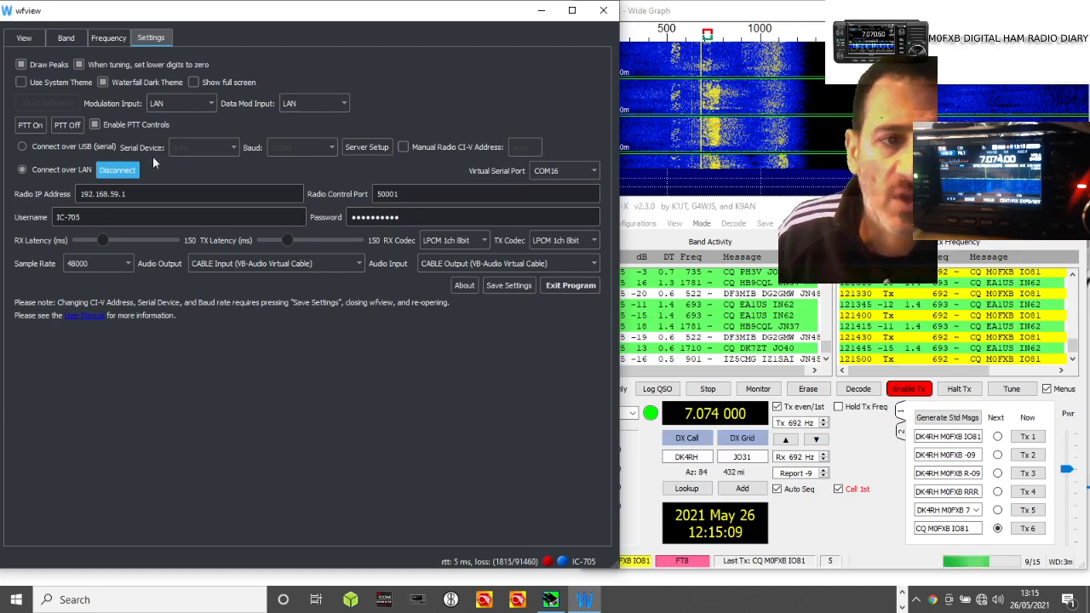
left_click(23, 37)
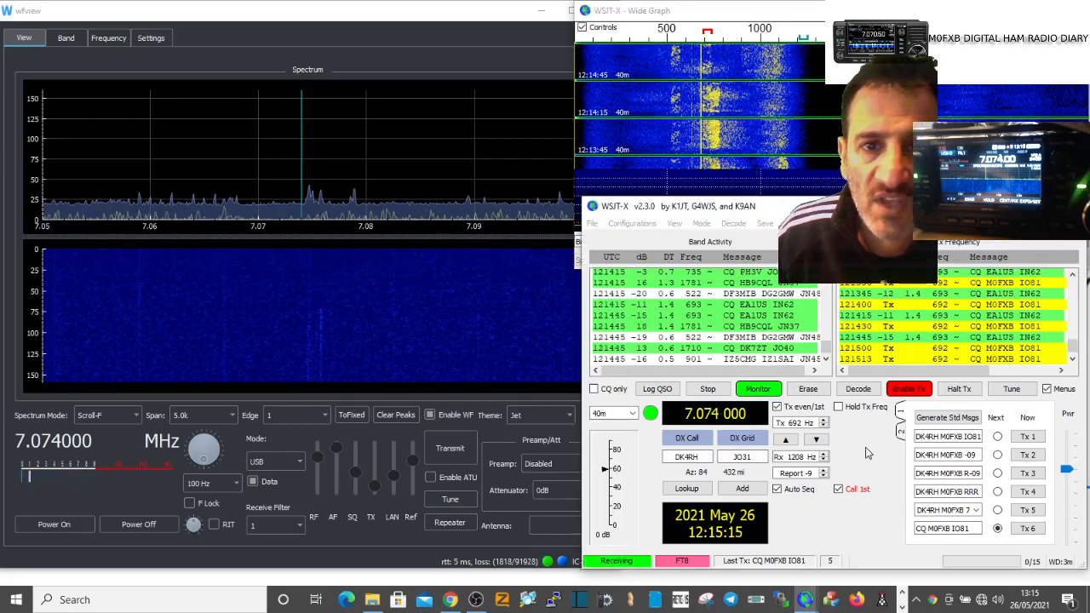
left_click(592, 223)
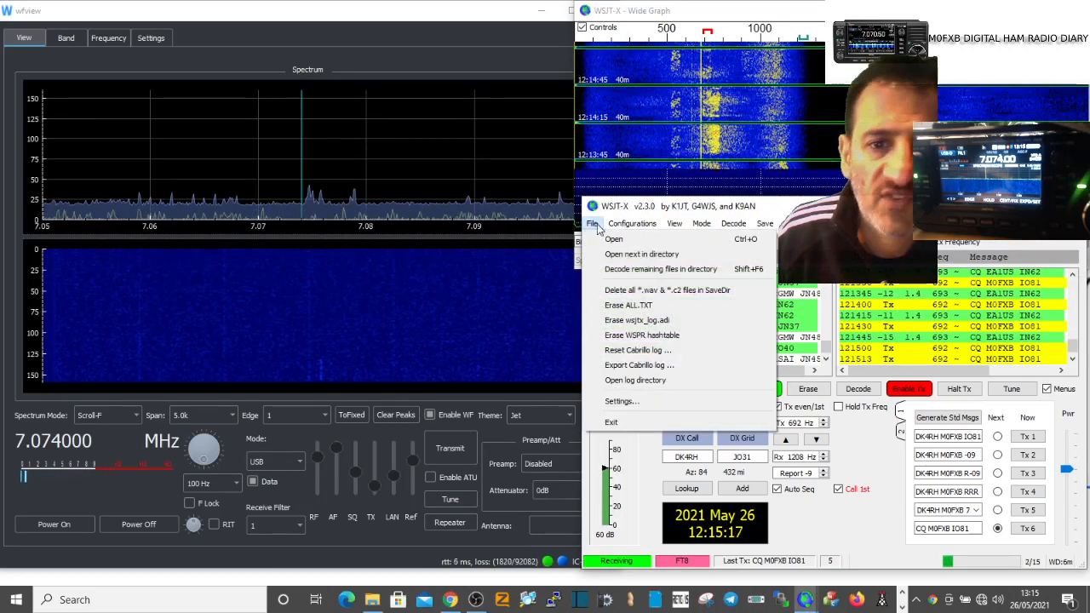
Step: Test CAT control on COM16, check CABLE audio devices, and close WSJT-X Settings
left_click(621, 402)
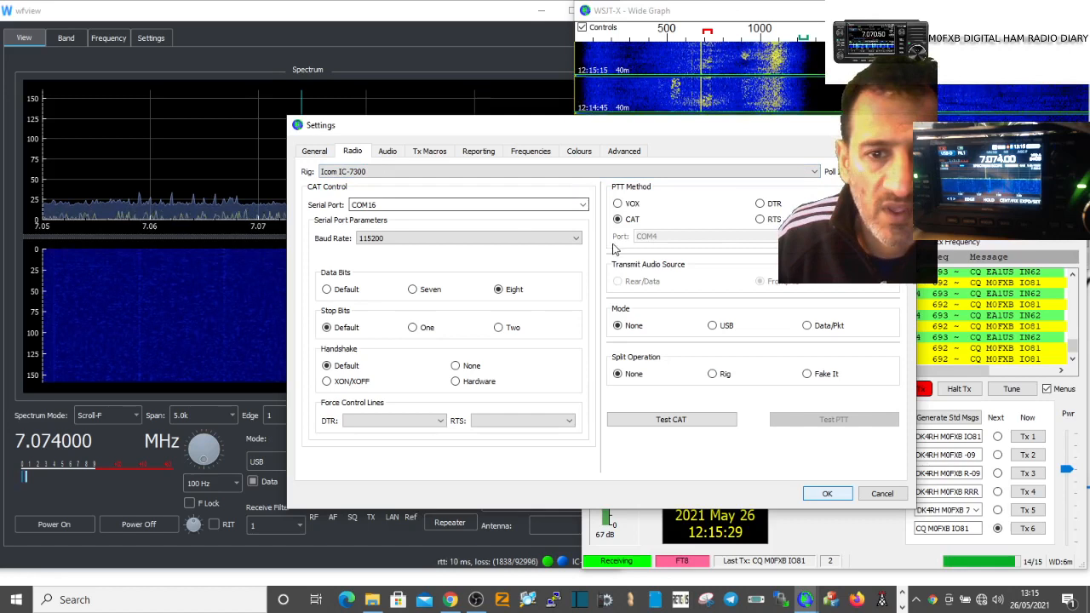
left_click(672, 419)
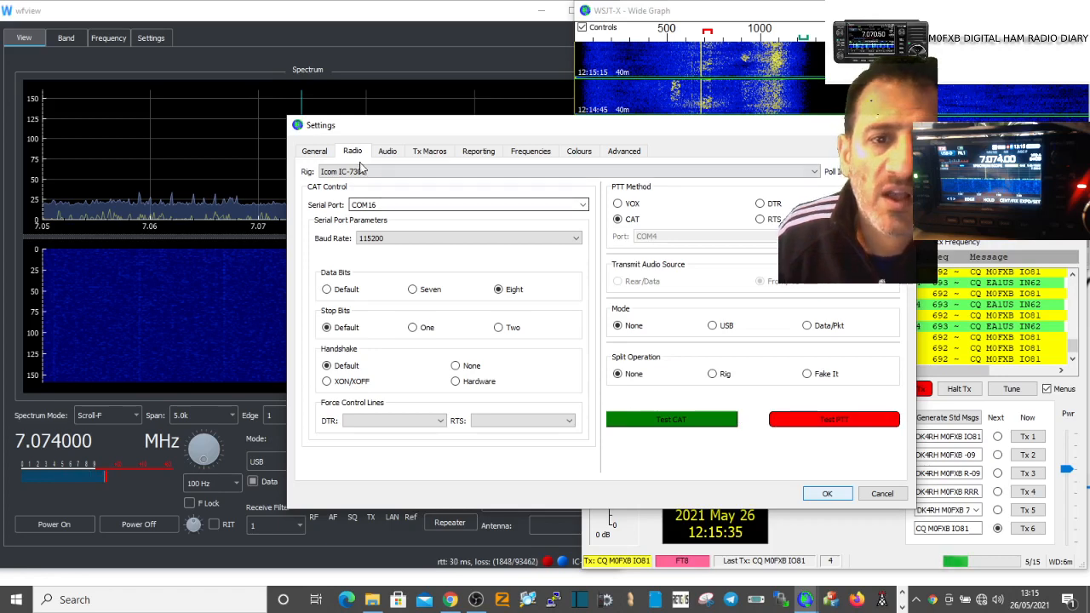
left_click(386, 151)
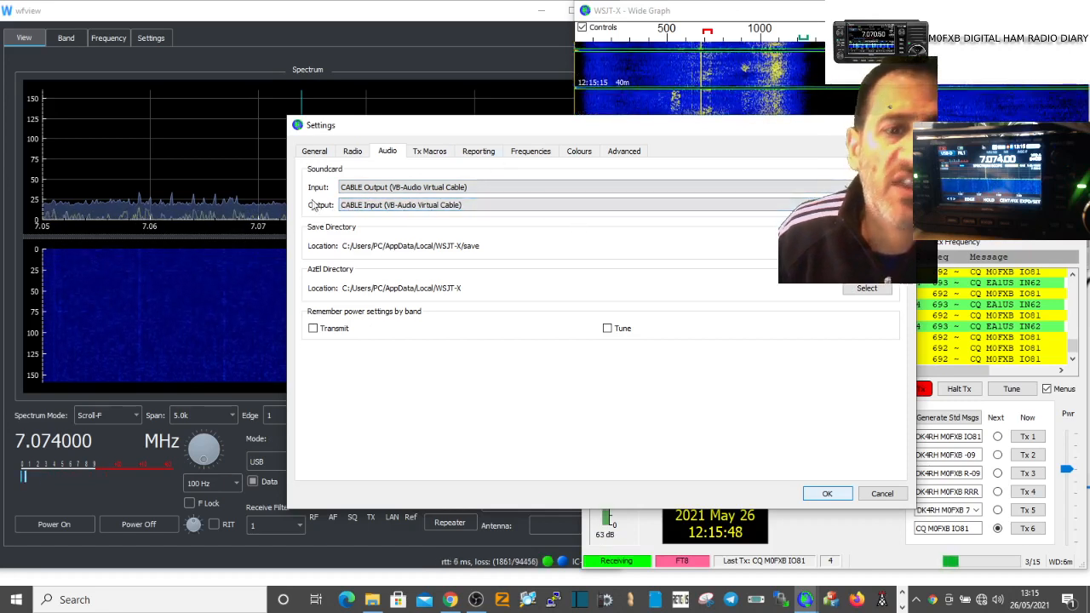
mouse_move(477, 205)
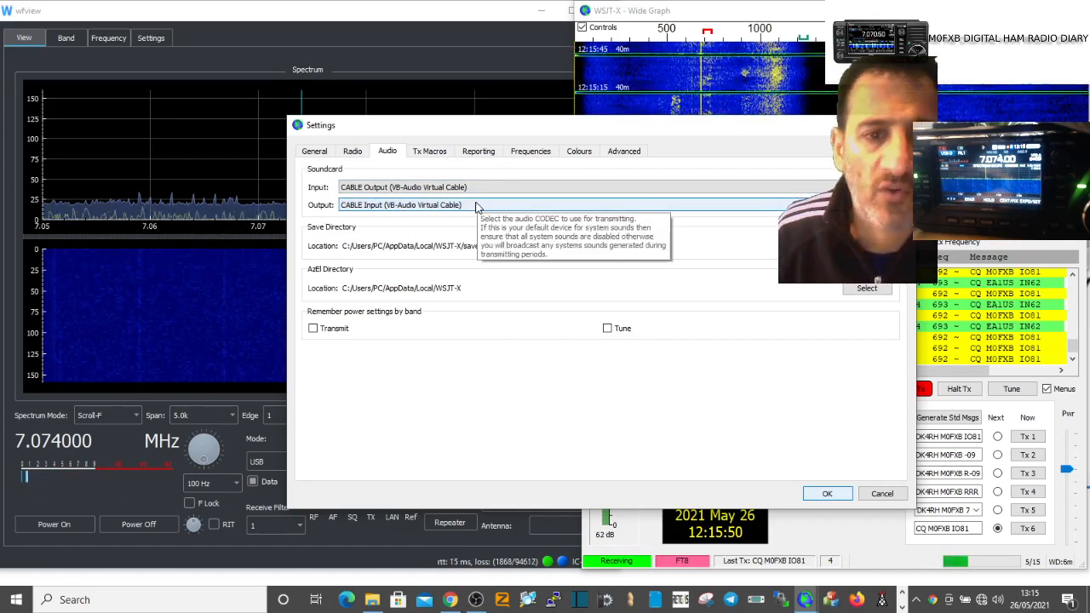
mouse_move(582, 328)
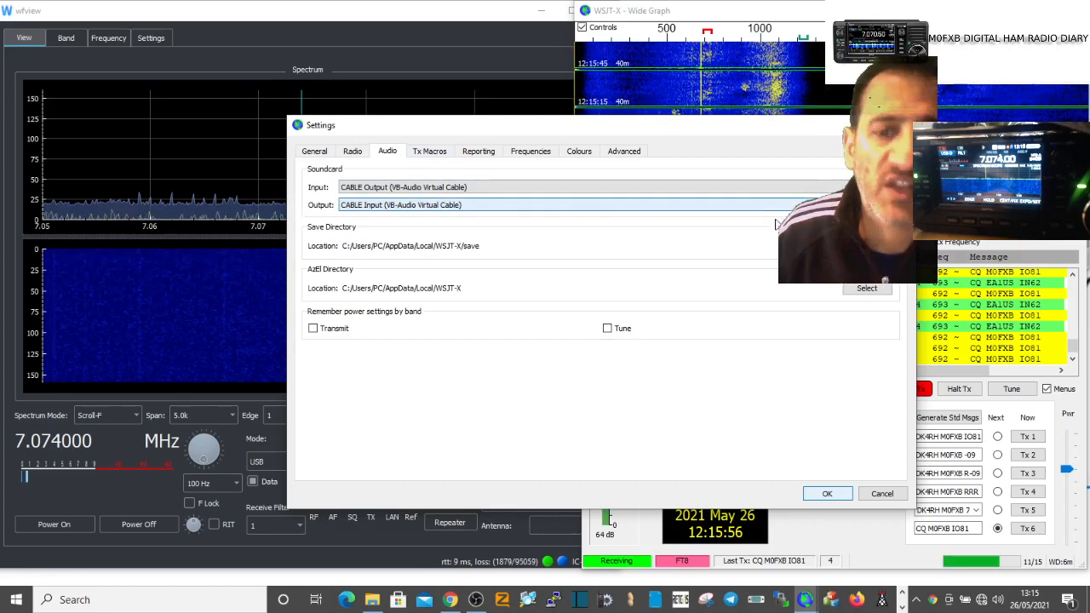
left_click(826, 493)
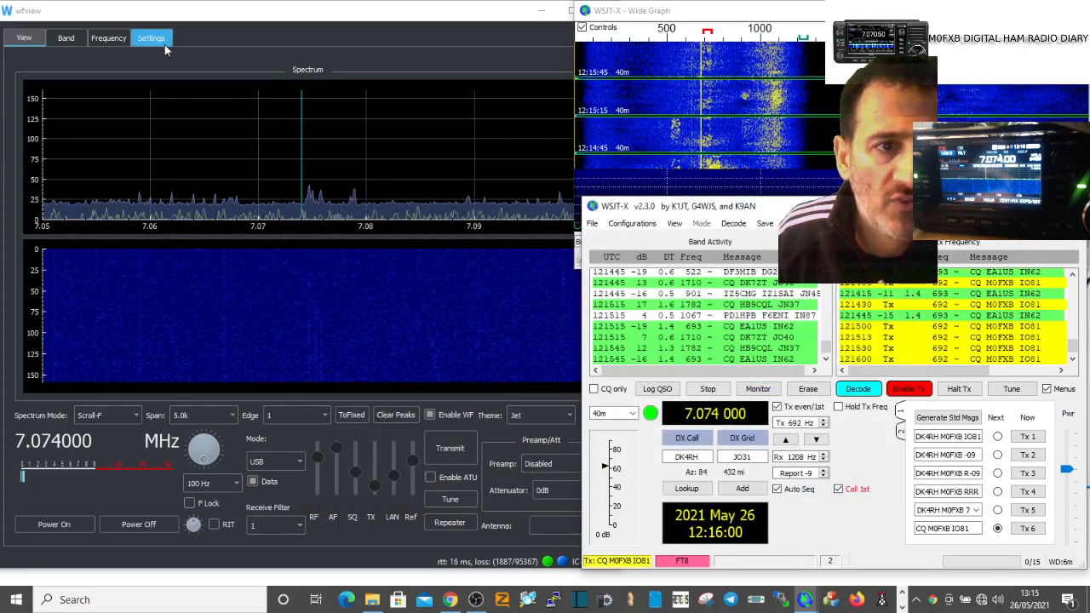
left_click(151, 37)
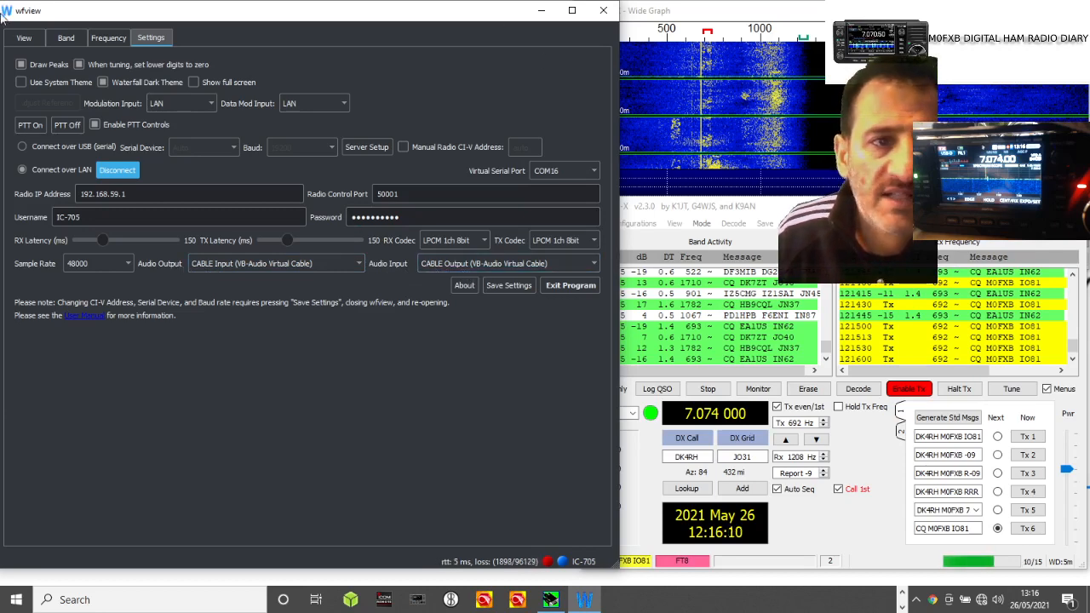
left_click(23, 37)
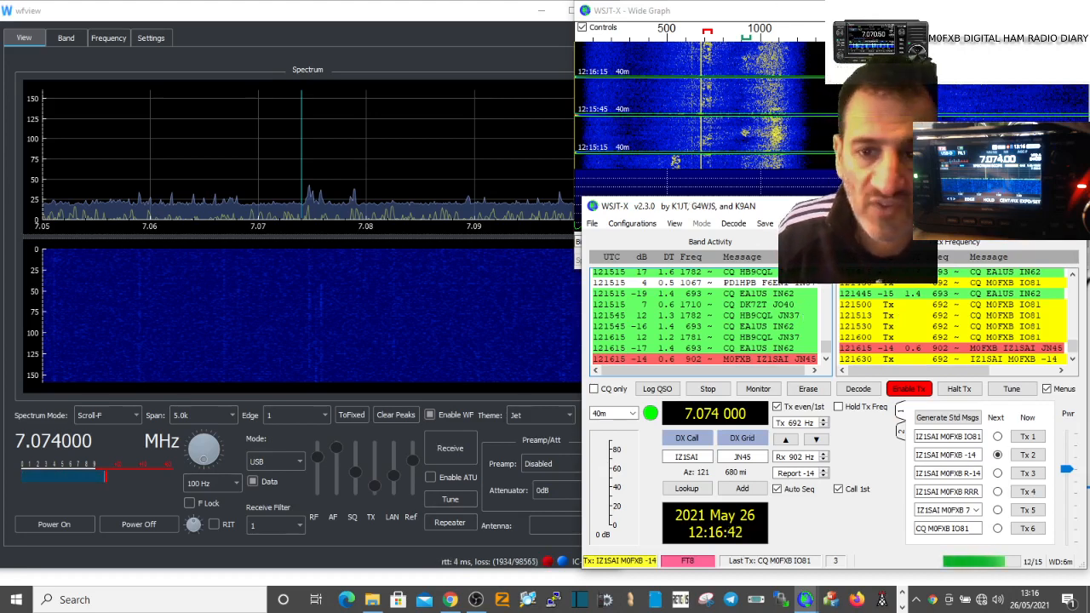
left_click(757, 388)
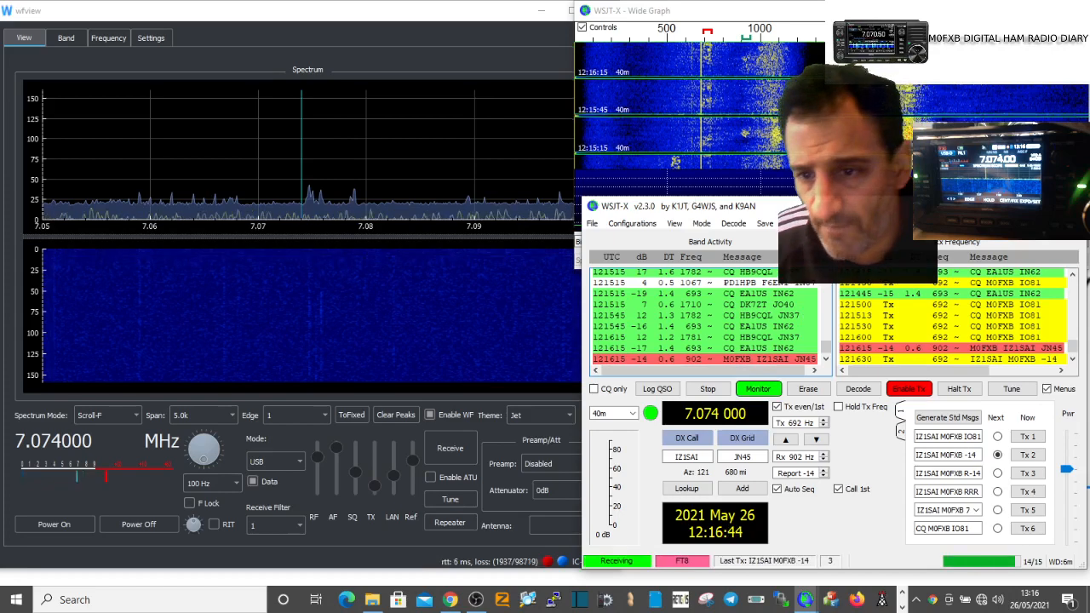